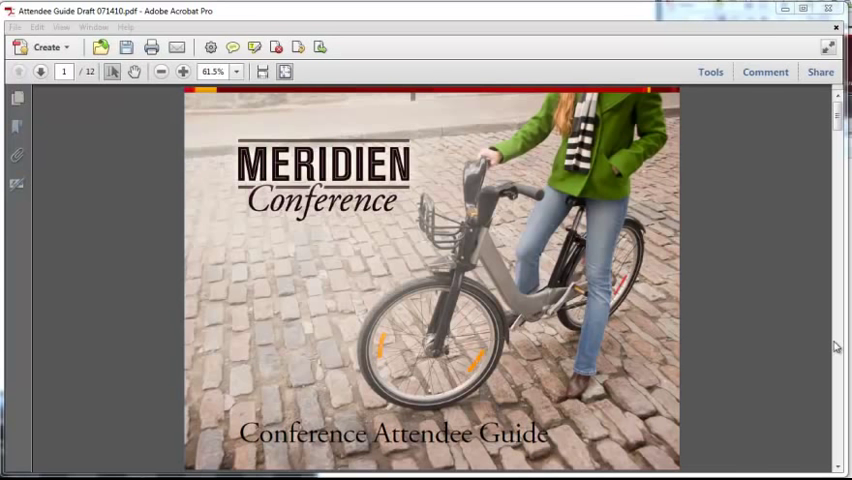
Add a bookmark for the cover page and rename it 'Title Page'
left_click(40, 71)
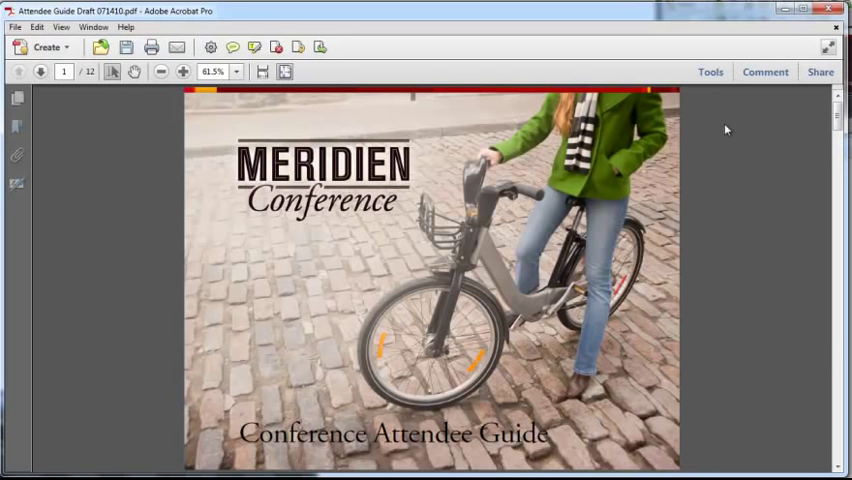
mouse_move(754, 132)
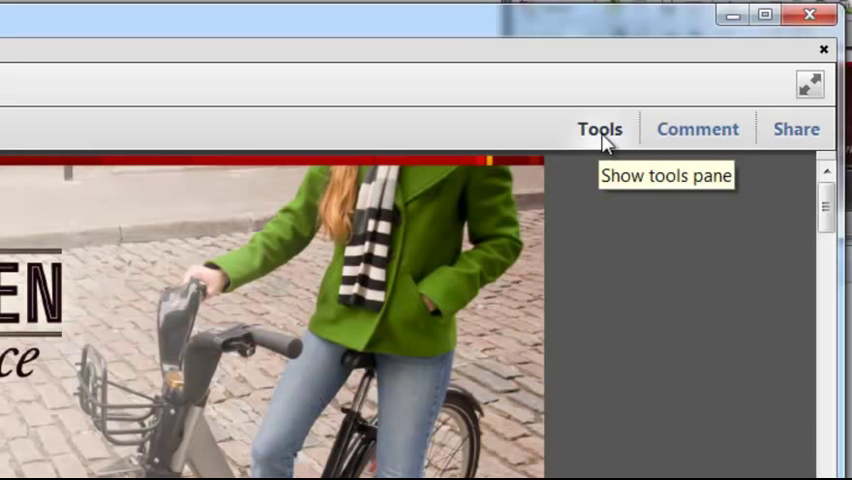
left_click(600, 128)
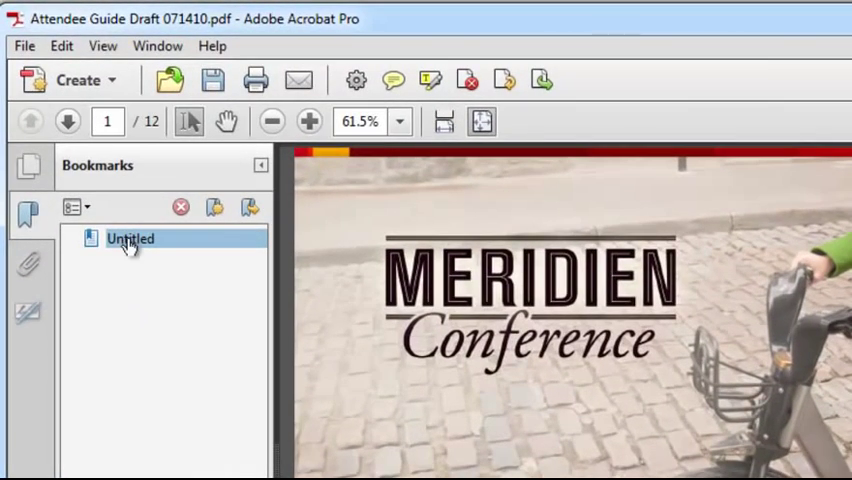
mouse_move(145, 250)
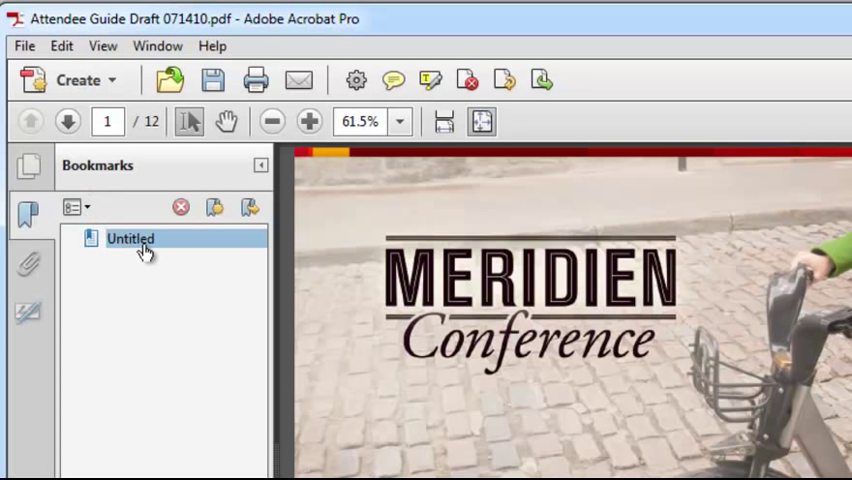
double_click(130, 238)
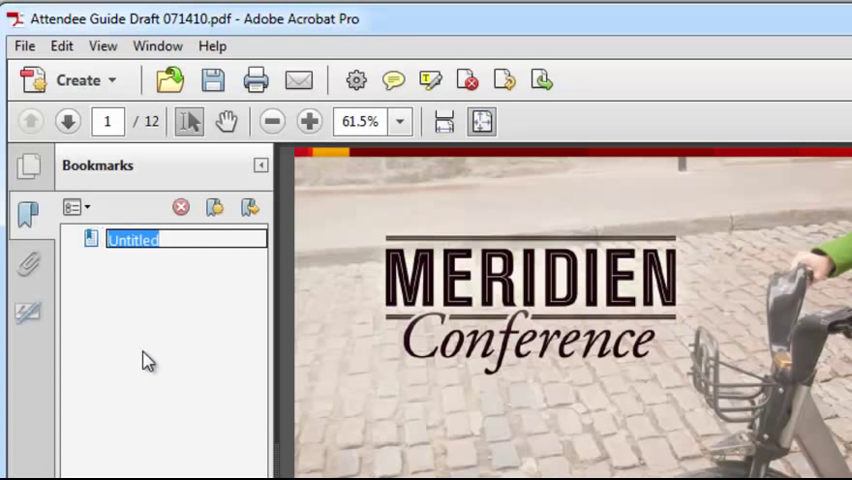
type("Title Page")
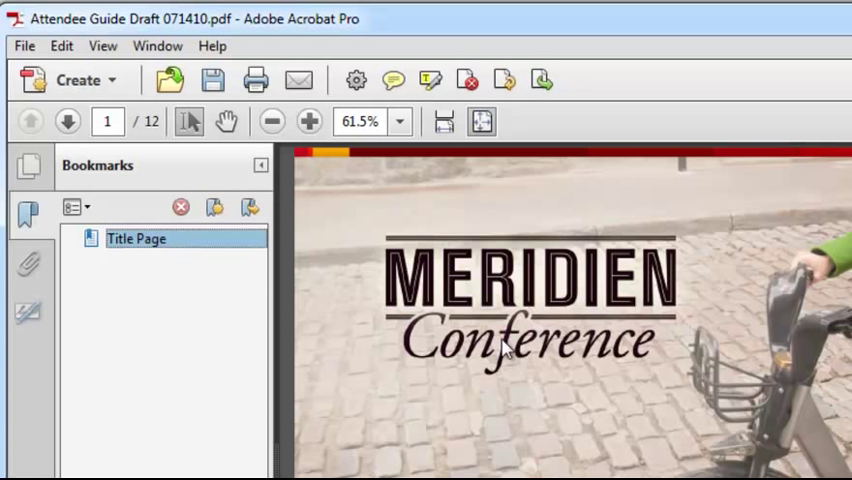
double_click(135, 239)
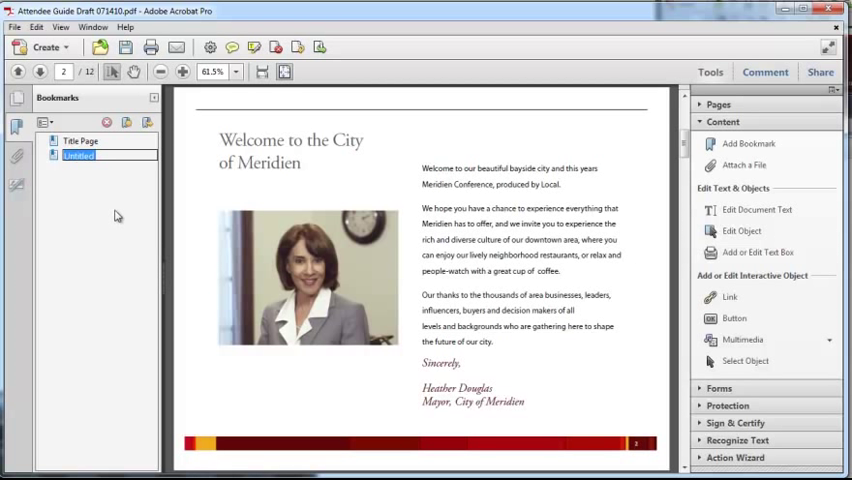
Name the page 2 bookmark 'Welcome page', then jump back to the cover via Title Page
type("Welcome to")
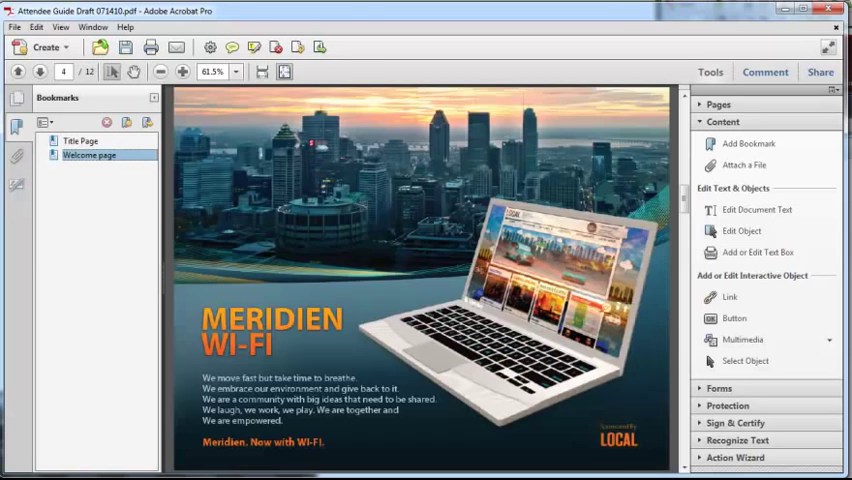
left_click(81, 140)
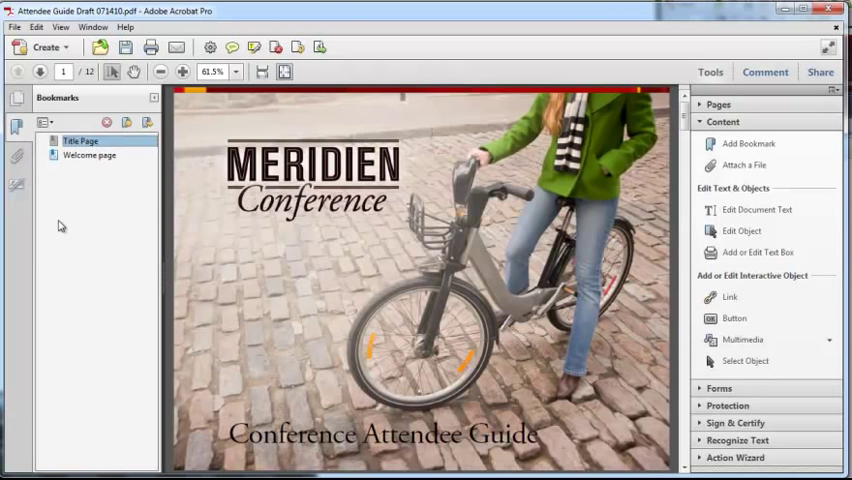
mouse_move(672, 193)
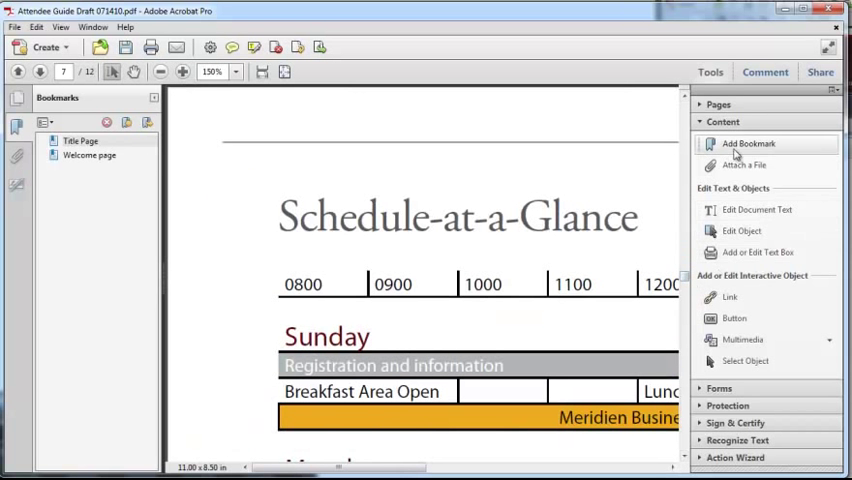
left_click(748, 143)
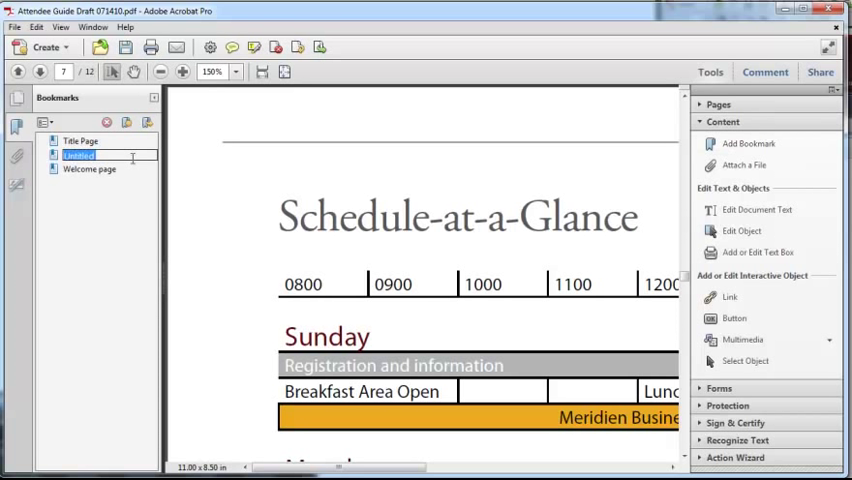
type("Schedule")
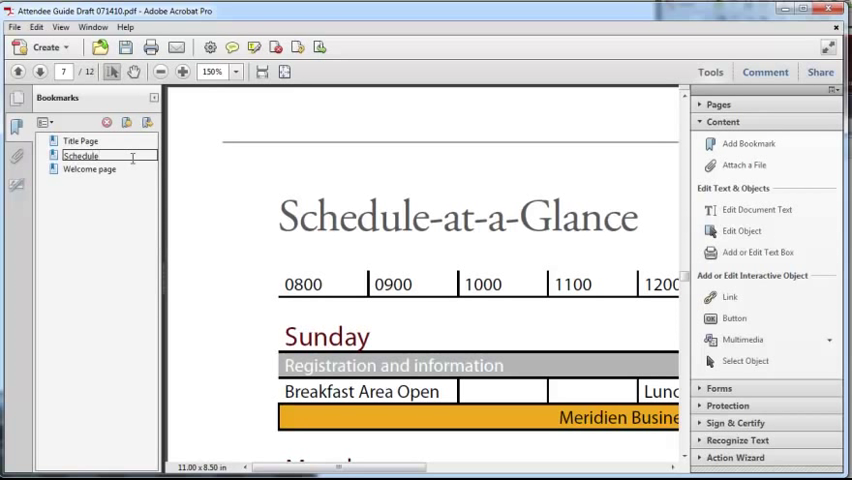
left_click(80, 156)
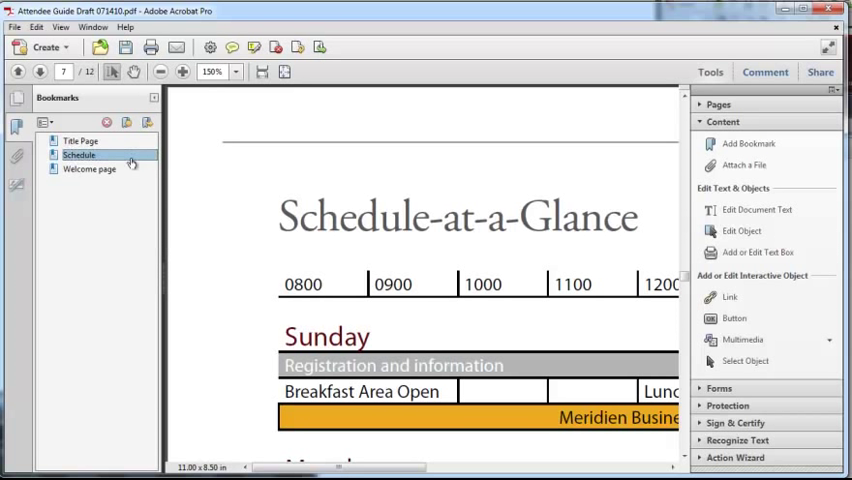
left_click(89, 168)
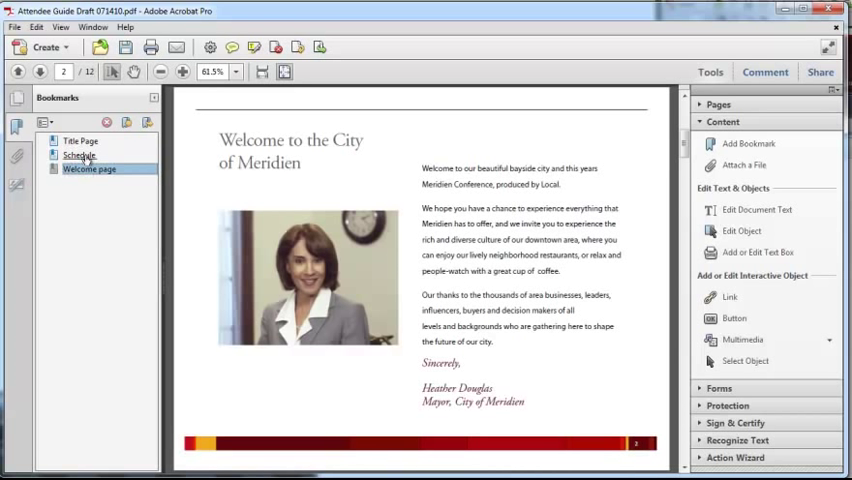
left_click(79, 156)
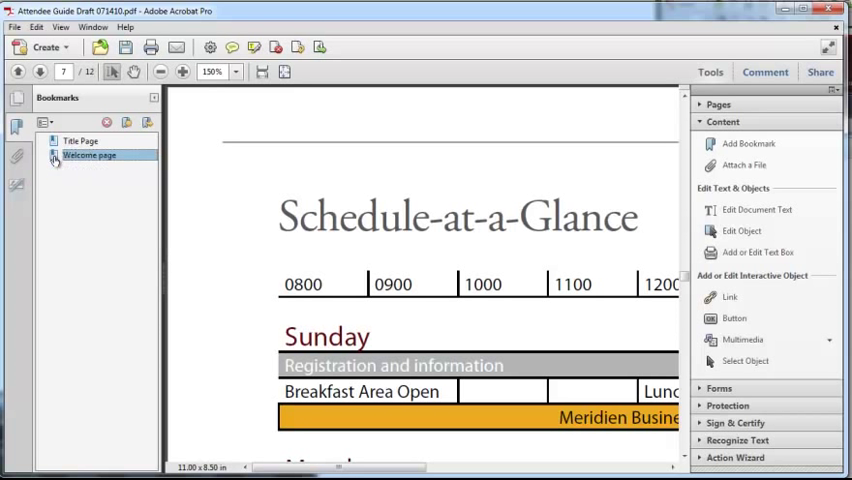
left_click(89, 155)
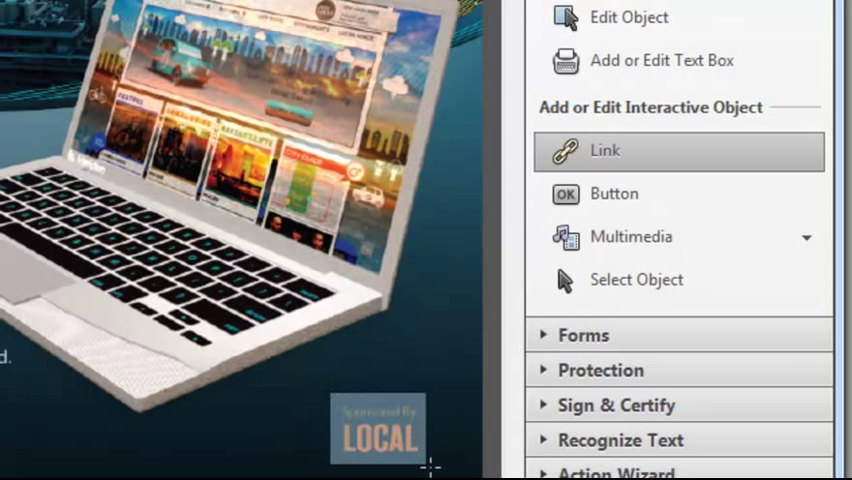
Draw a link rectangle around the LOCAL logo on the Meridien Wi-Fi ad page
left_click(604, 151)
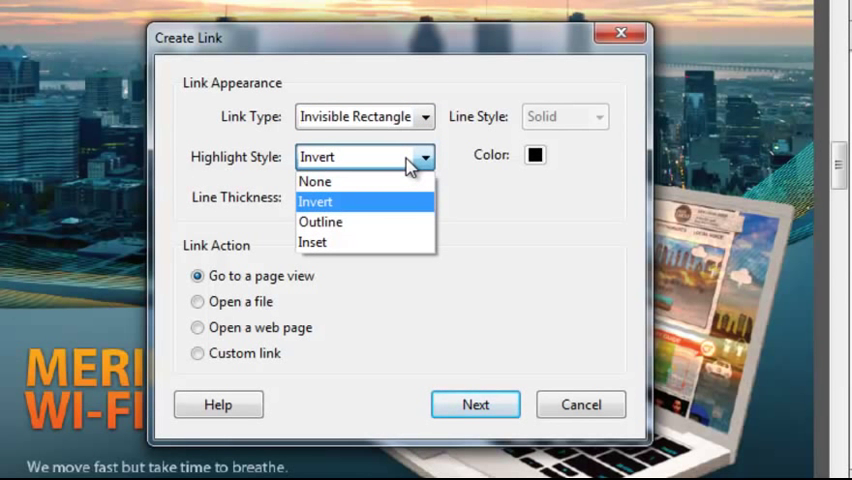
mouse_move(315, 181)
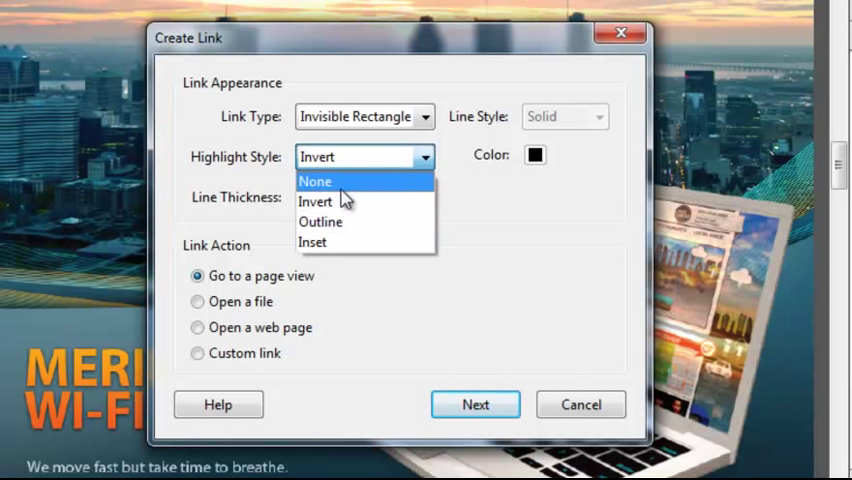
Make the LOCAL logo an unhighlighted link to the Wireless Internet Access page view
left_click(320, 222)
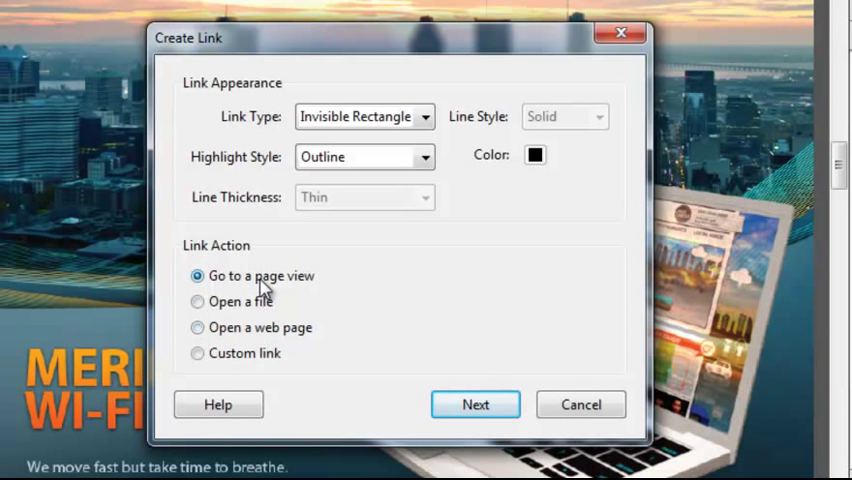
left_click(475, 404)
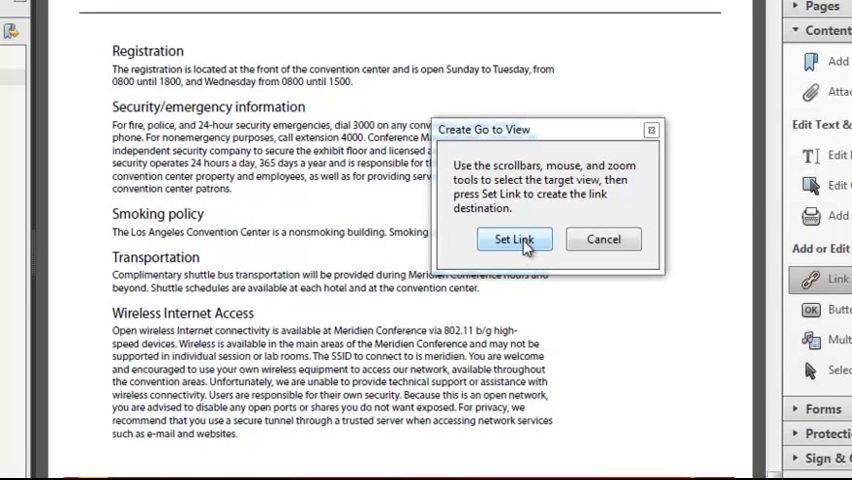
left_click(514, 239)
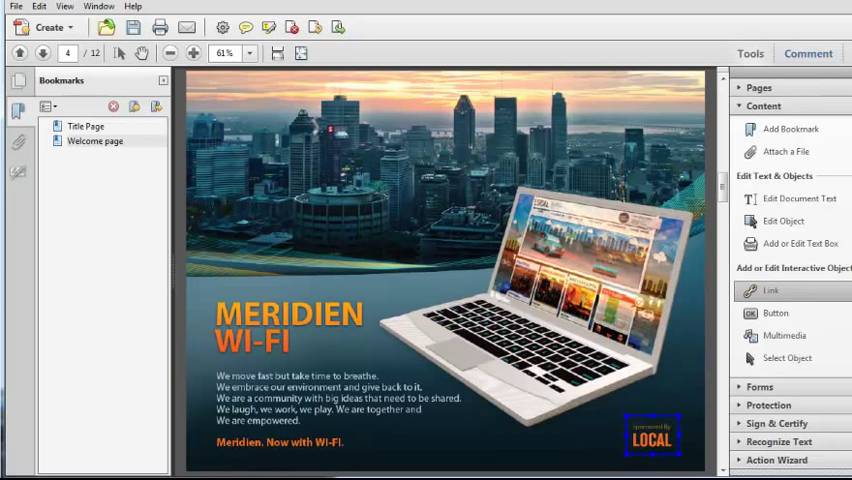
mouse_move(503, 332)
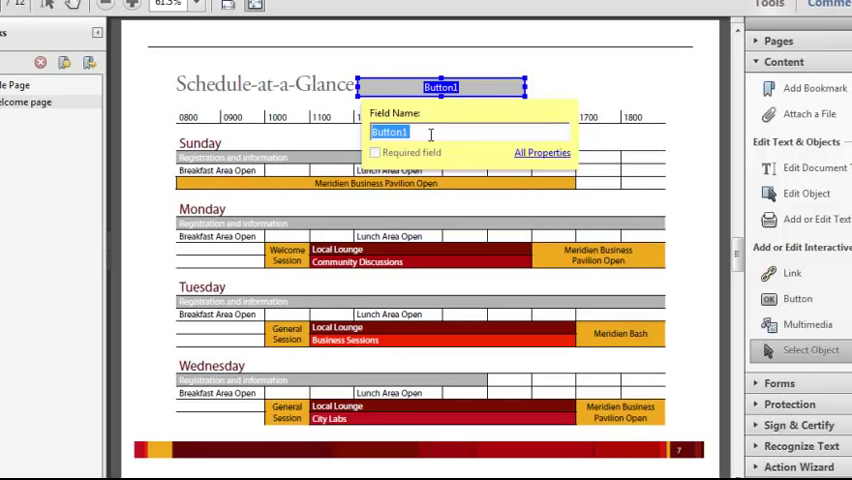
Name the button field beside Schedule-at-a-Glance 'Schedule Button'
type("Schedule")
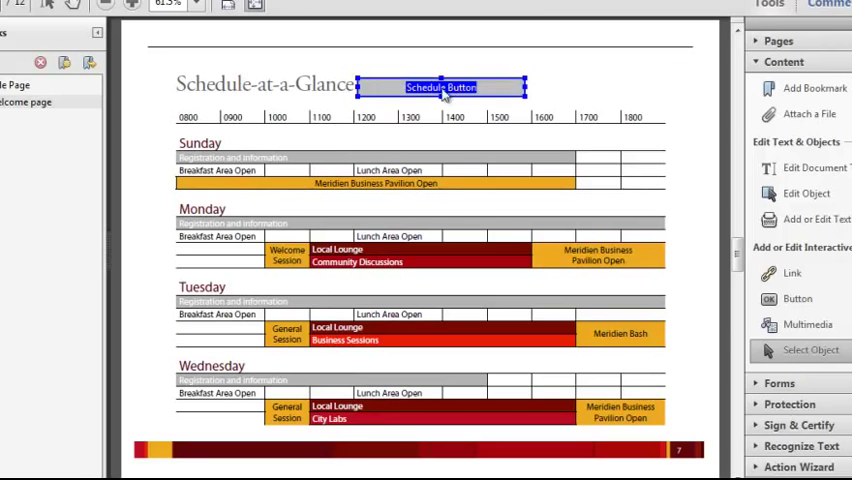
Set Schedule Button's appearance to remove its border and fill colour
double_click(442, 86)
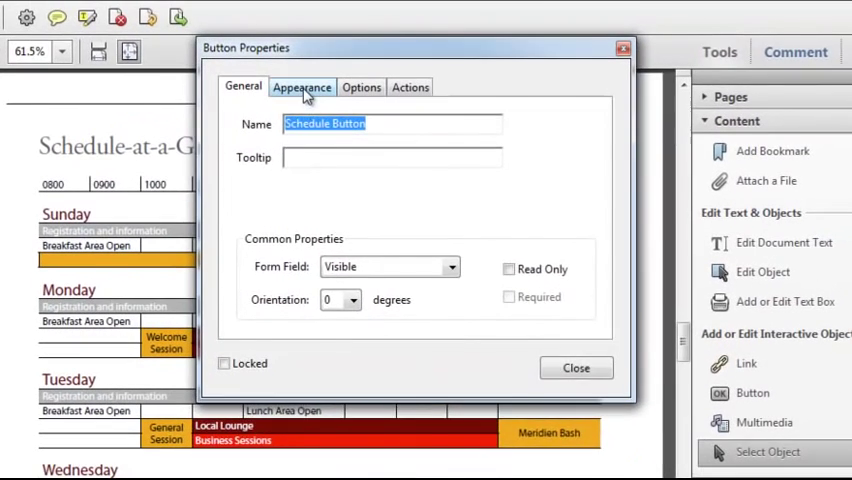
left_click(301, 87)
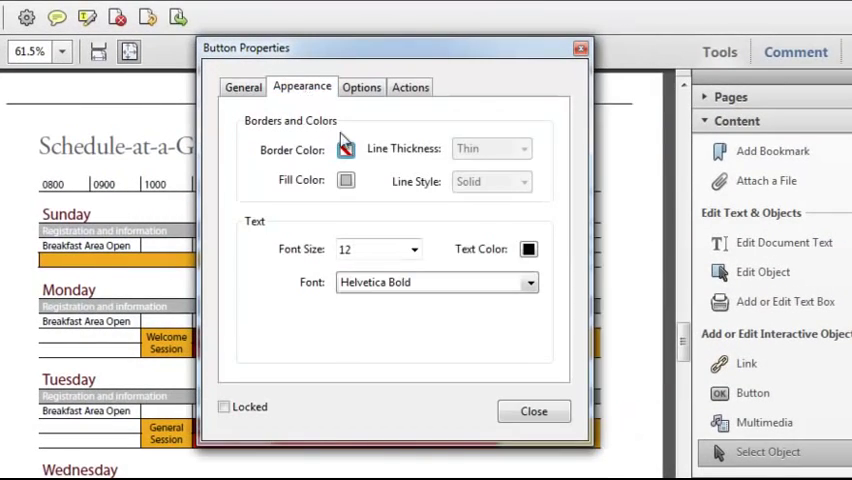
left_click(346, 180)
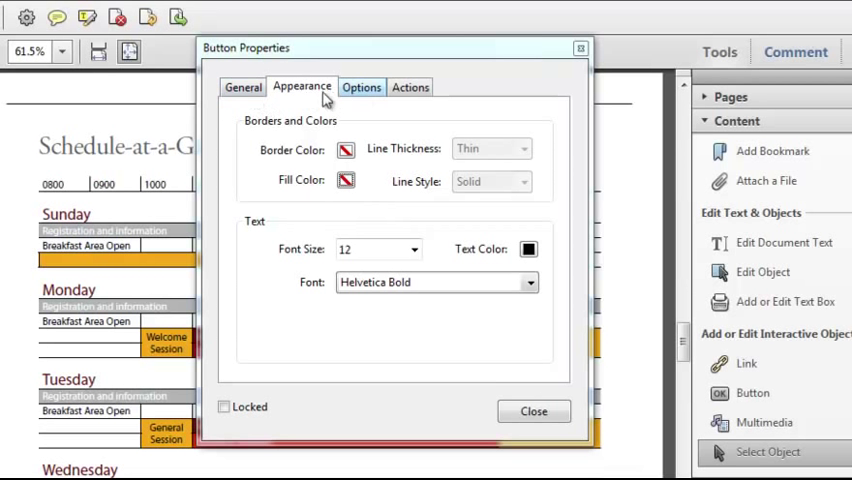
Give the button the label 'Print Schedule'
left_click(361, 87)
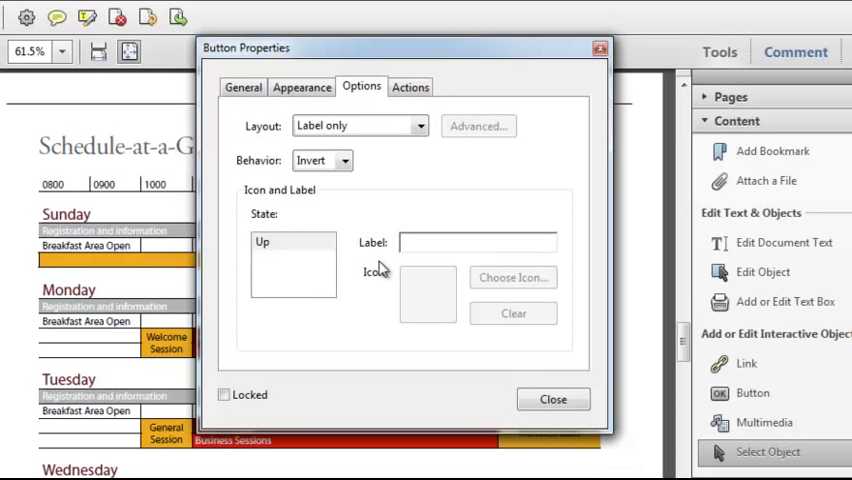
type("P")
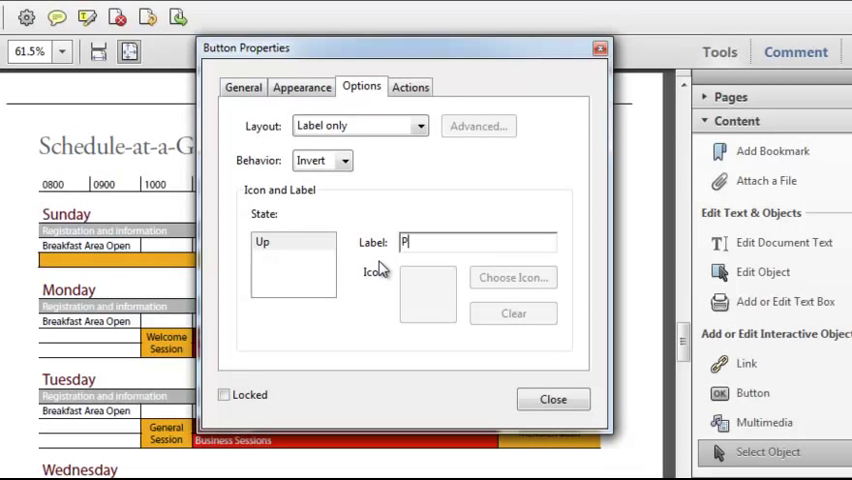
type("rint Schedule")
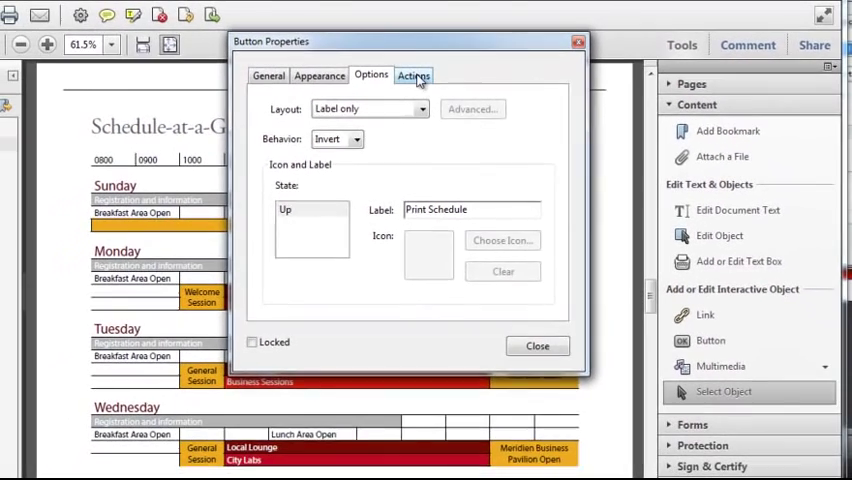
Add an Execute a menu item action that runs File > Print
left_click(413, 74)
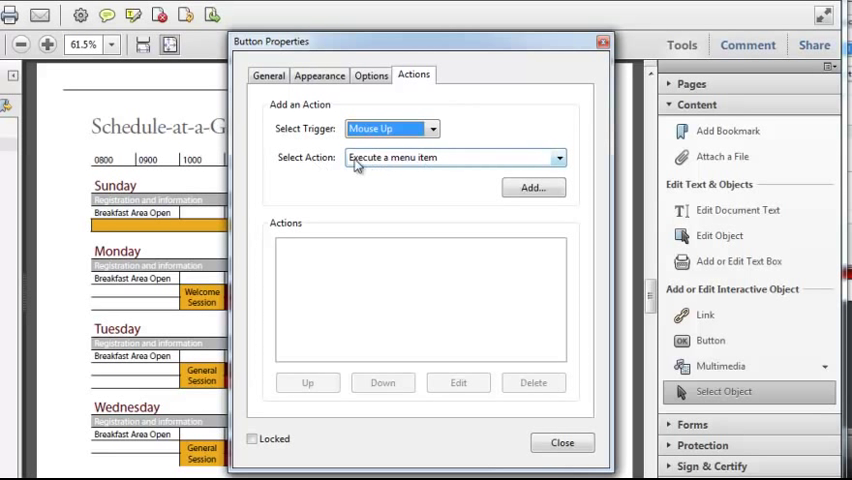
left_click(558, 157)
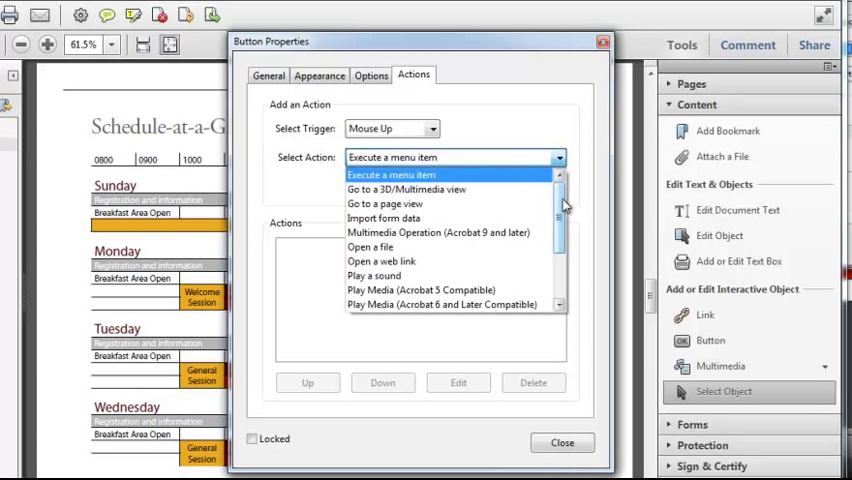
scroll("down", 3)
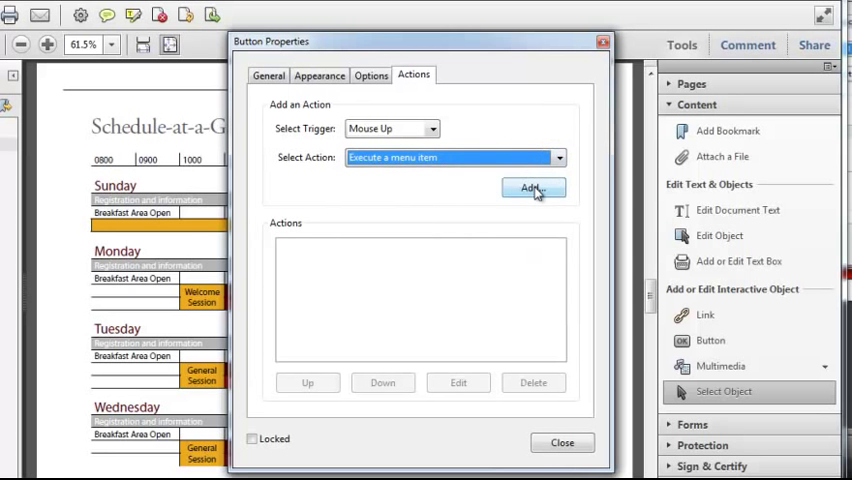
left_click(533, 188)
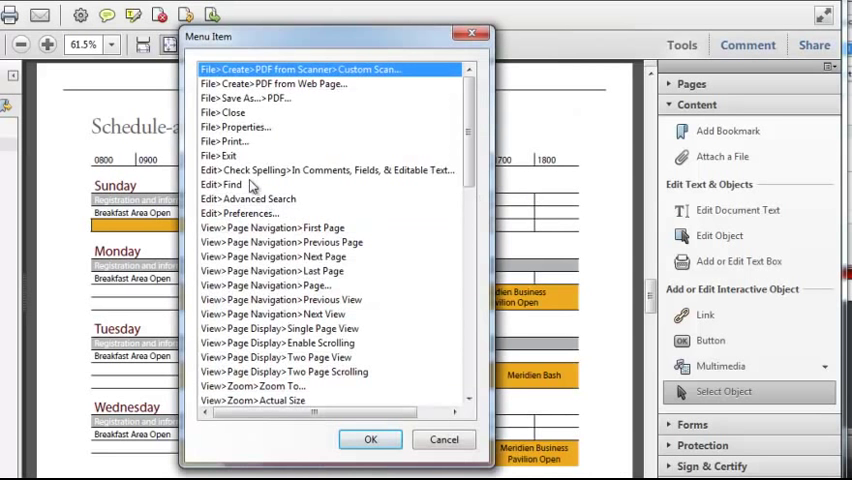
left_click(241, 141)
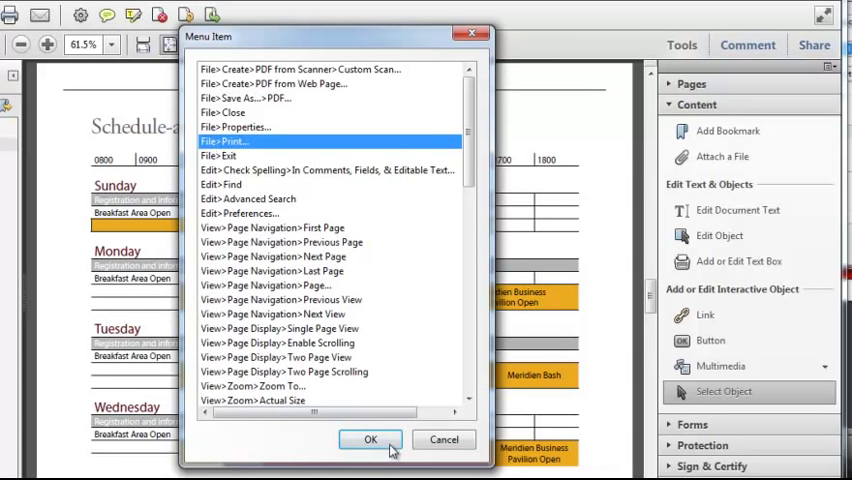
left_click(370, 440)
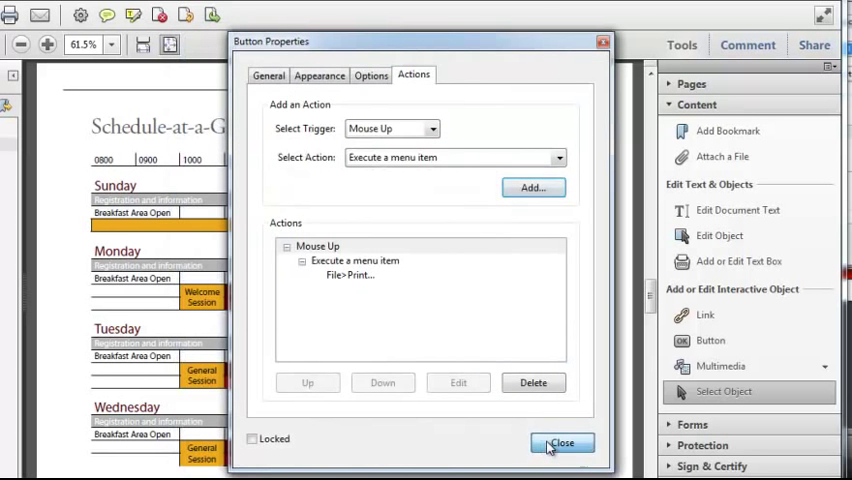
Close Button Properties, leaving the Print Schedule button beside the heading
left_click(561, 443)
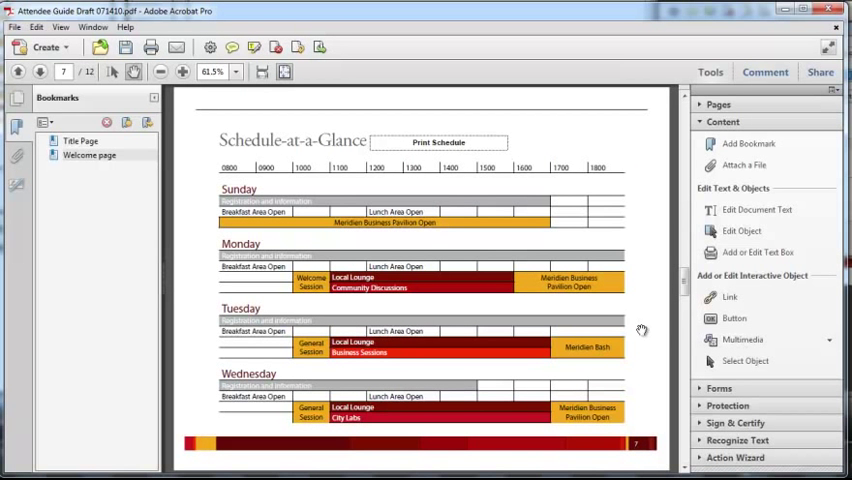
mouse_move(645, 322)
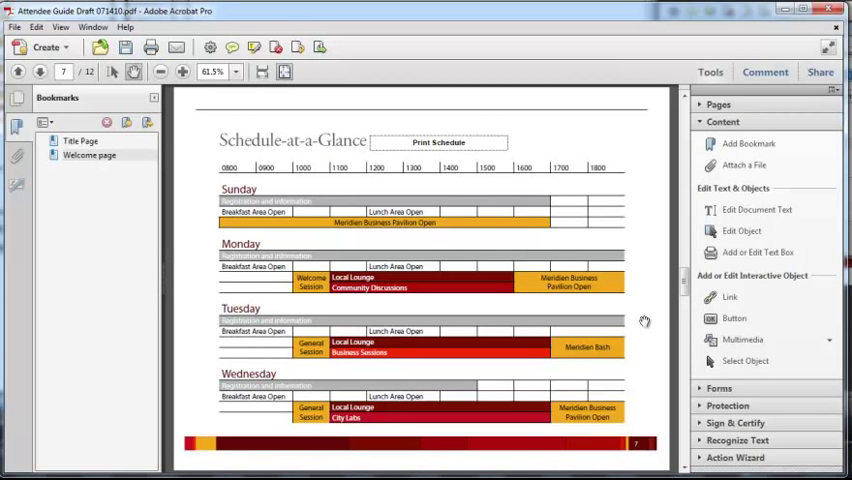